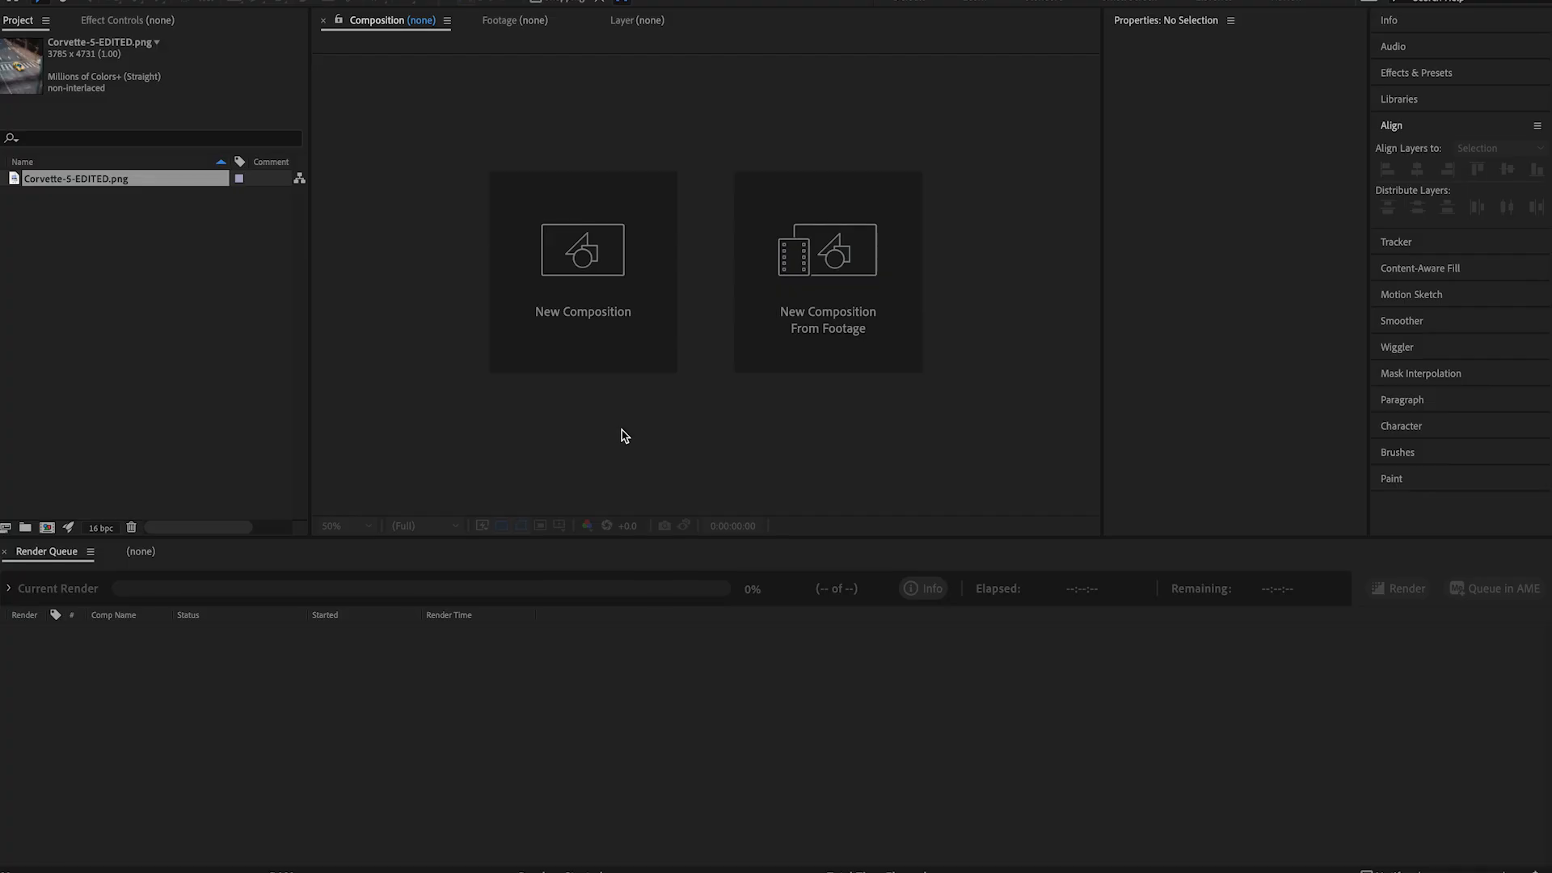
pyautogui.moveTo(617, 402)
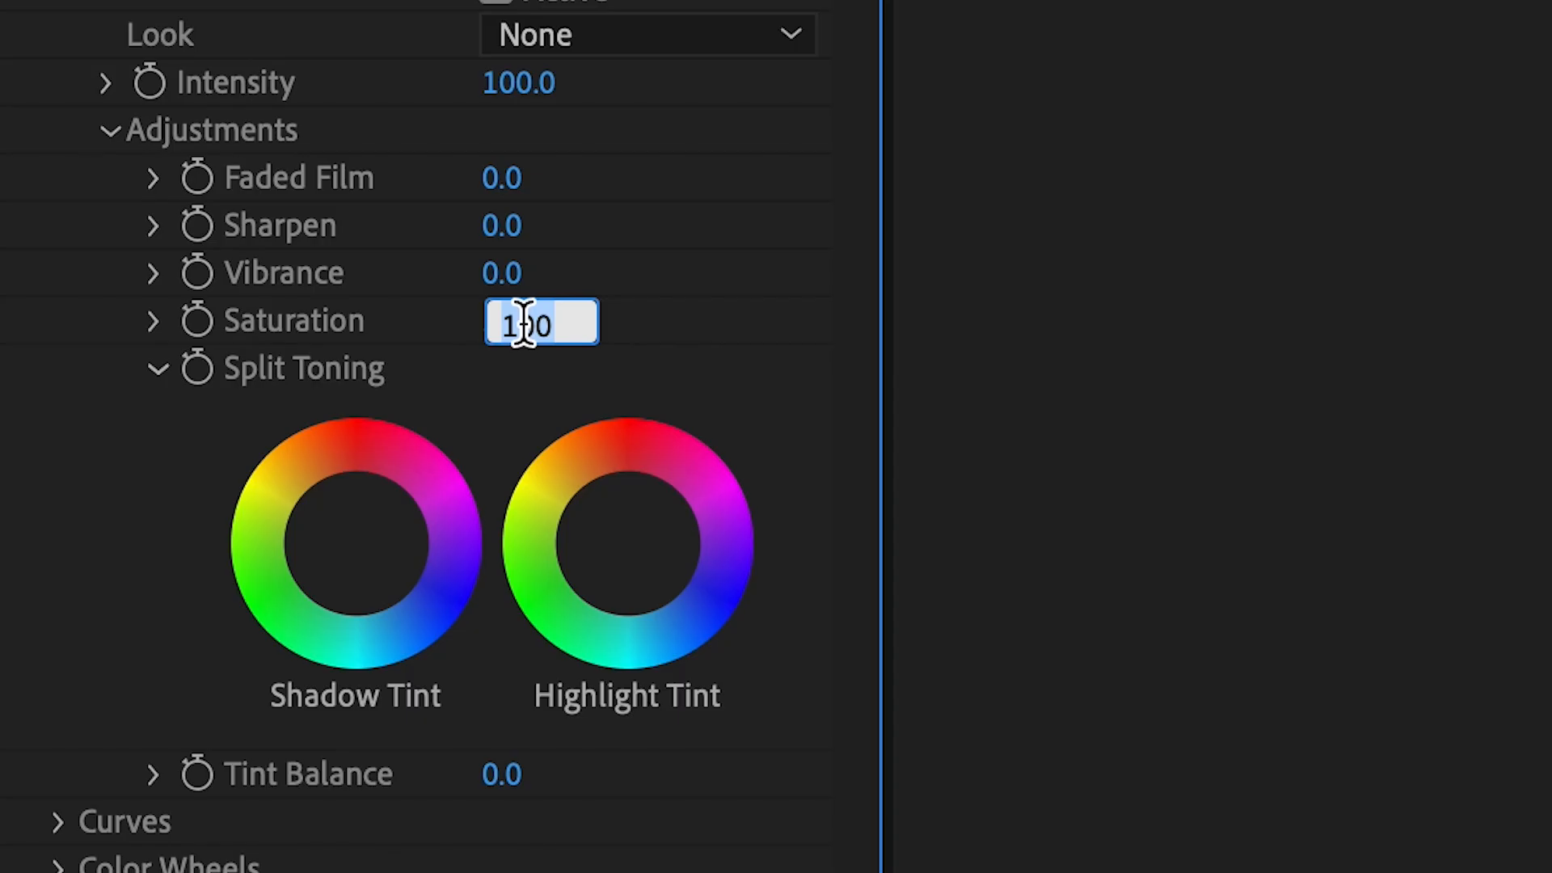
# Lower the Lumetri Color Saturation from 100 to 35 to desaturate the car photo.
pyautogui.write('35')
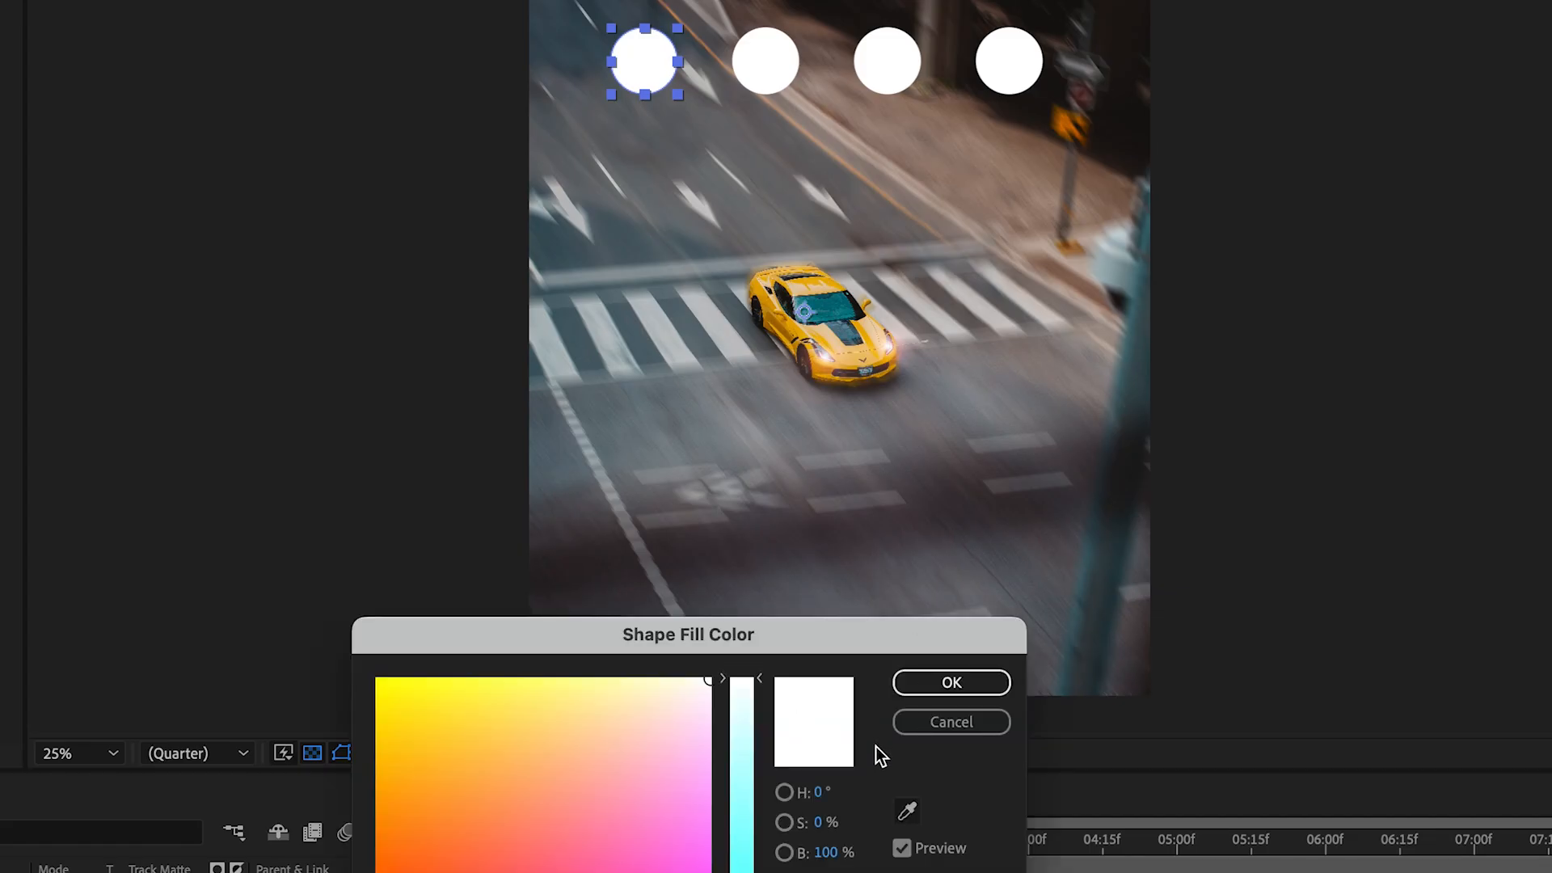
# Sample the first circle's fill colour from the Corvette photo.
pyautogui.click(949, 682)
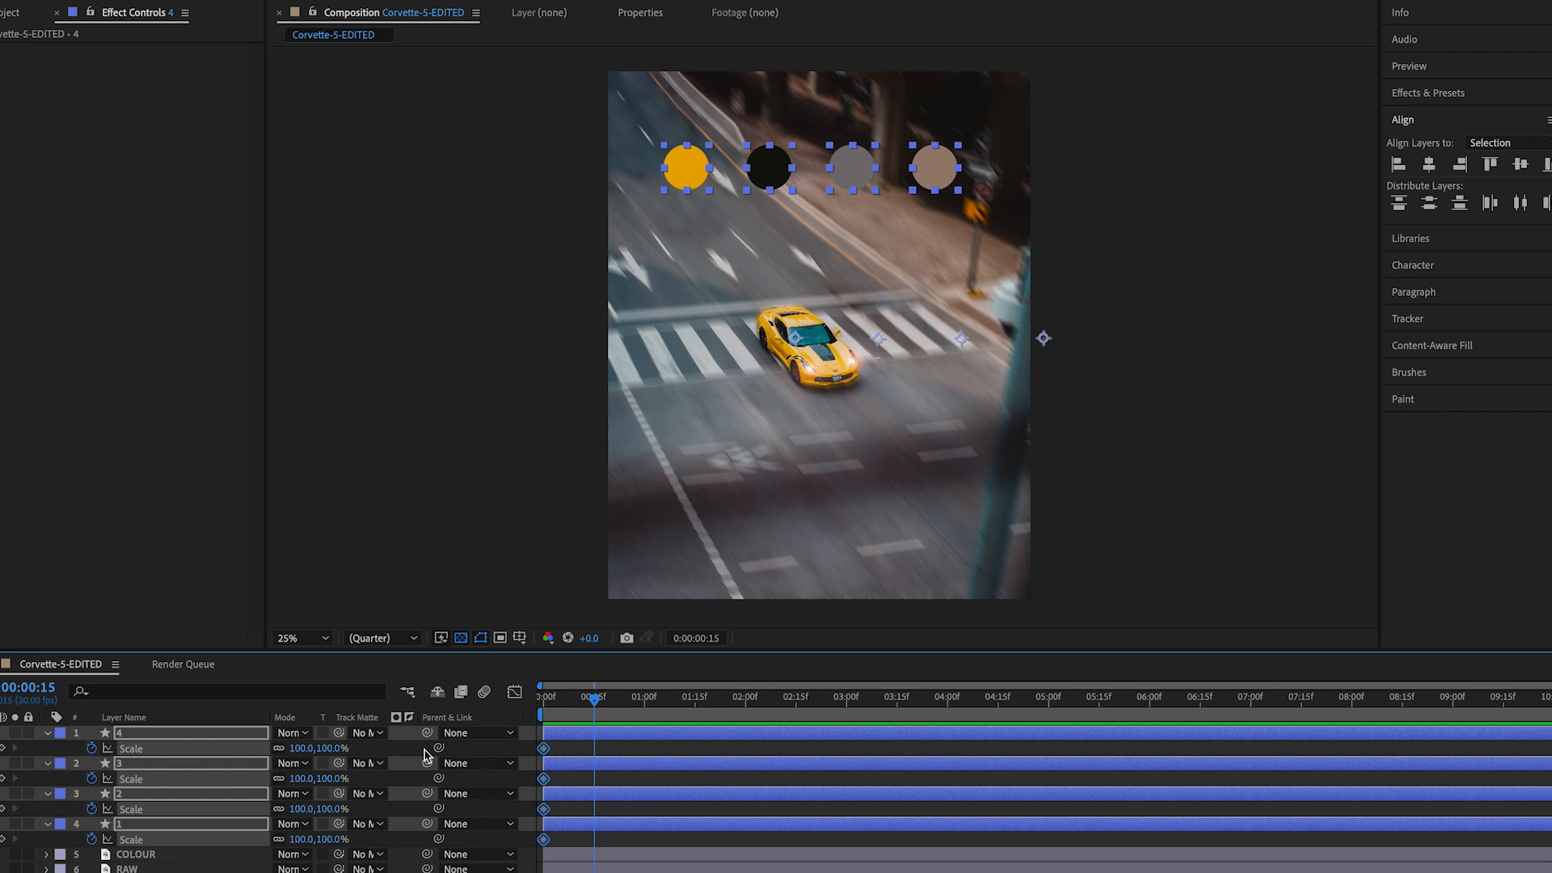
pyautogui.moveTo(5, 752)
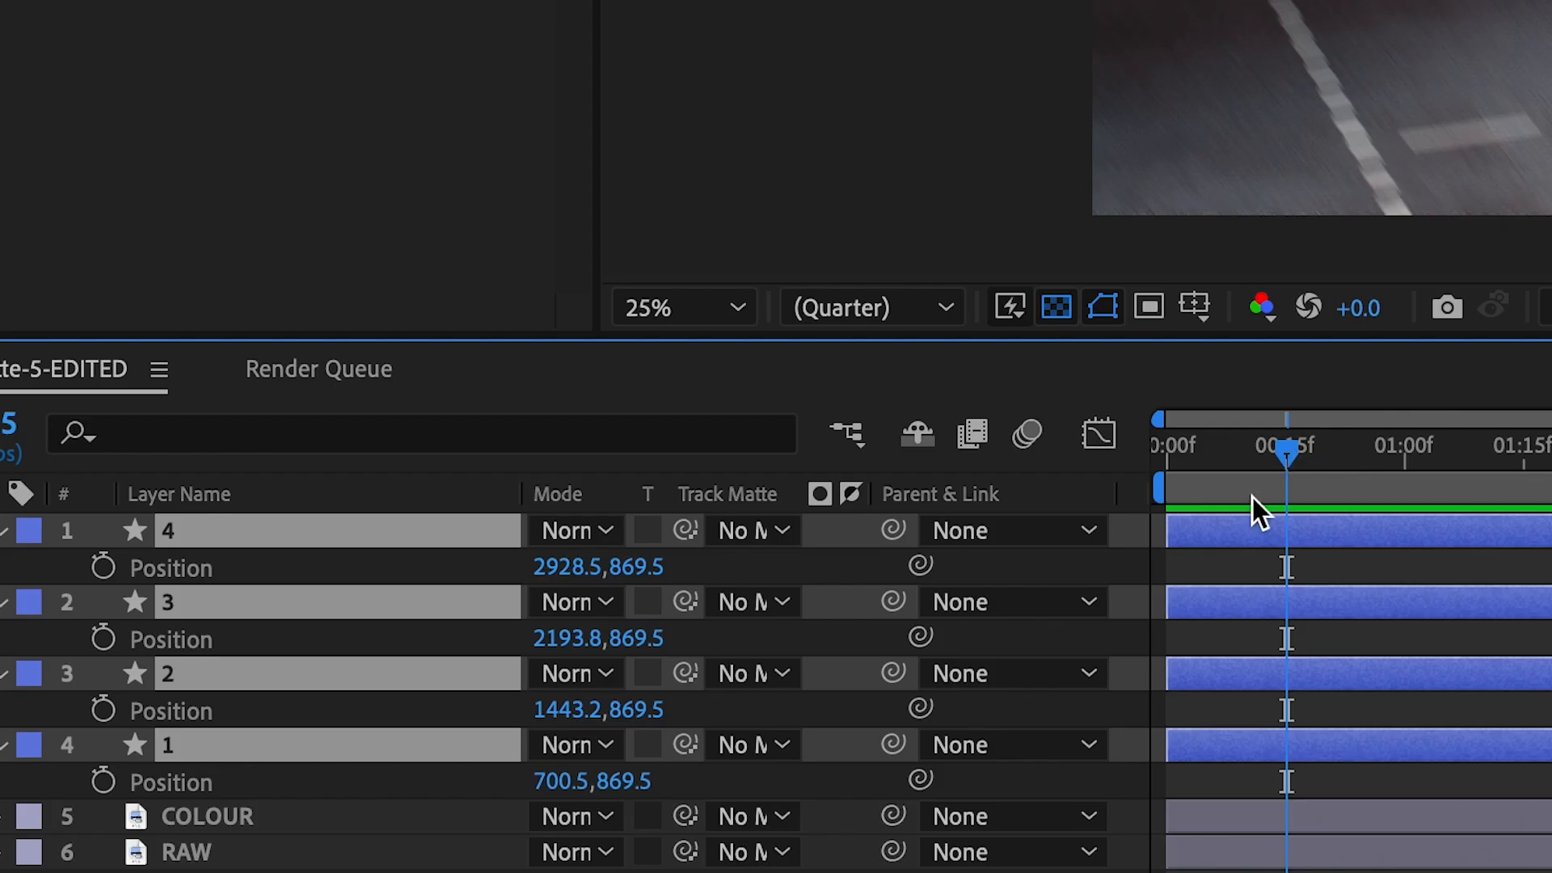
# Move the current time later in the timeline and return to the Selection tool.
pyautogui.click(101, 780)
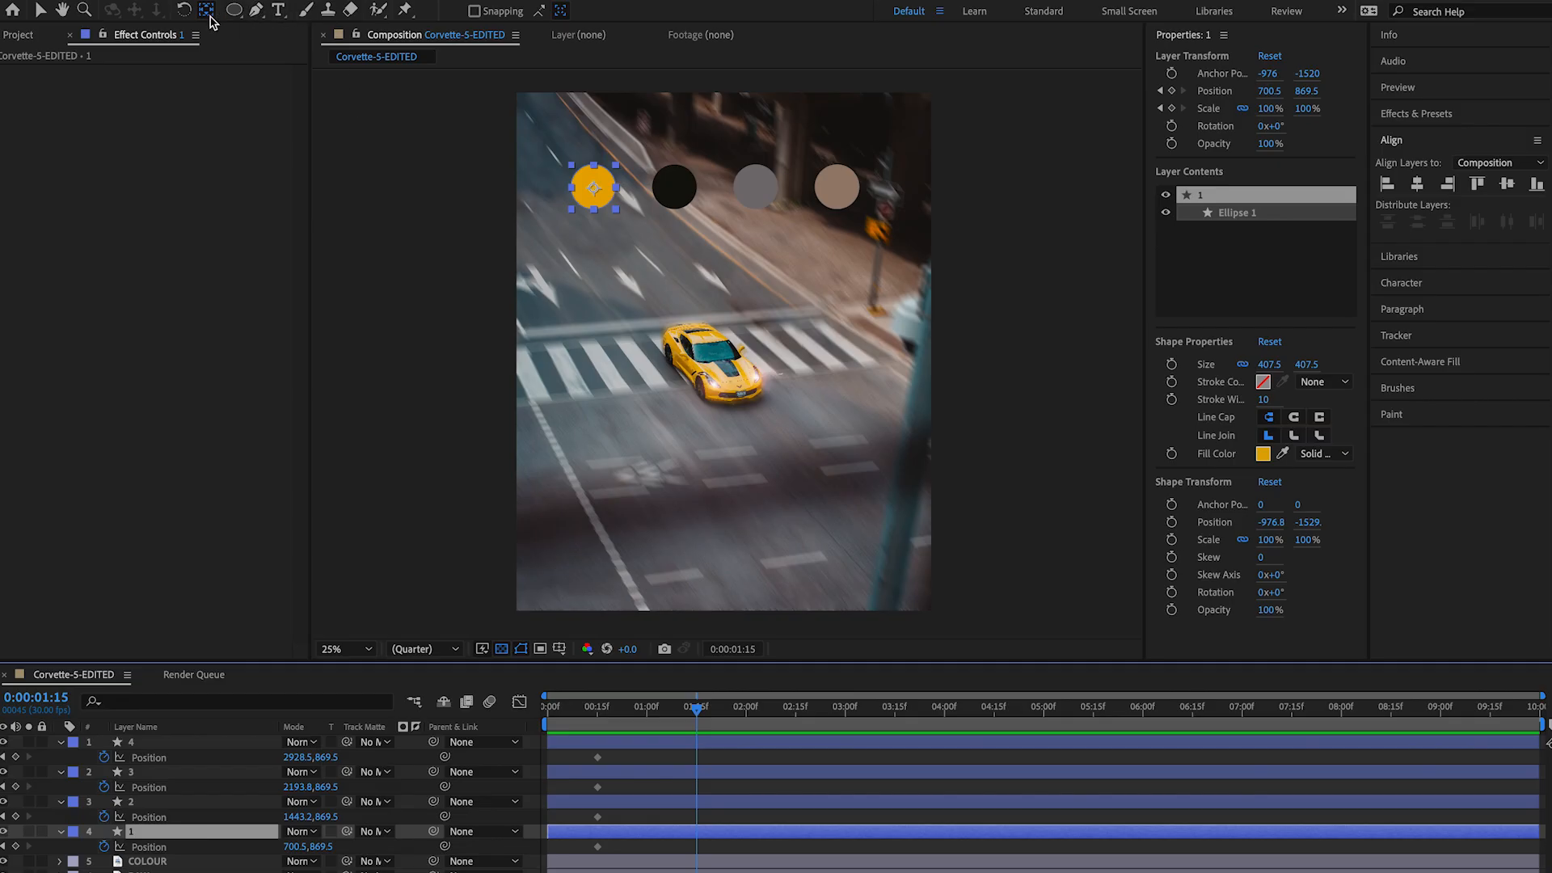
pyautogui.click(232, 11)
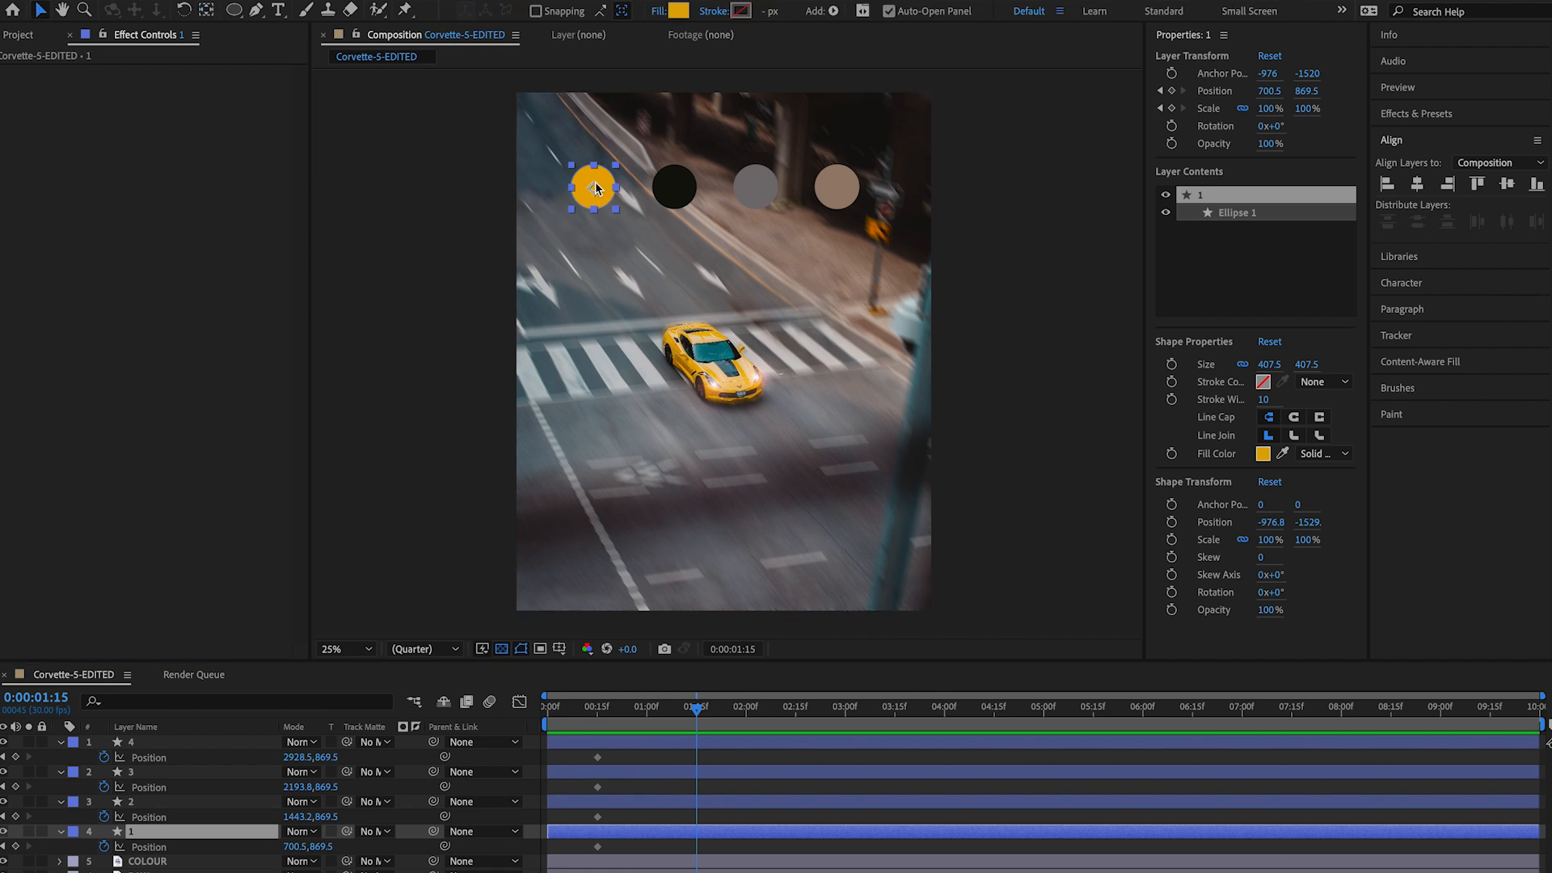